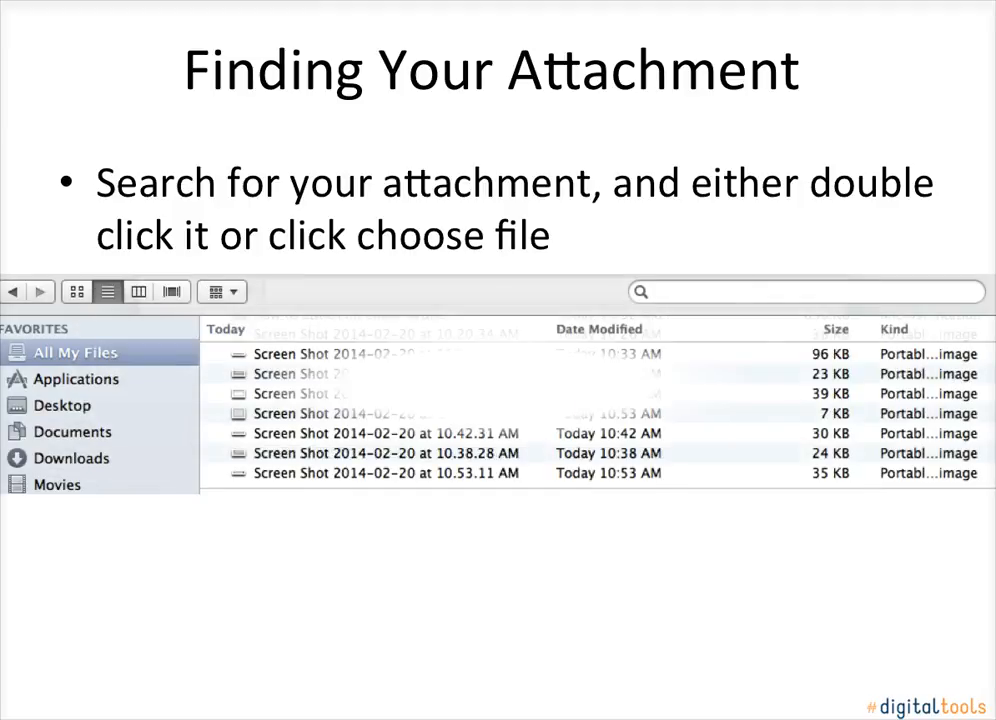
Reveal the search box highlight and the Cancel/Choose File buttons on the Finding Your Attachment slide
left_click(805, 291)
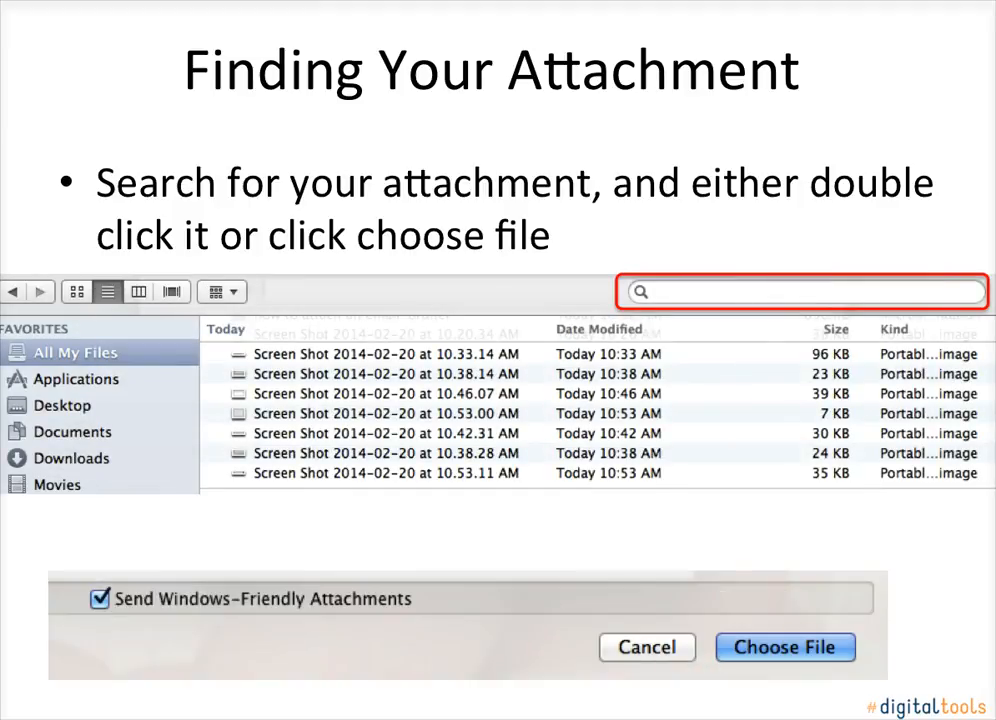
left_click(785, 647)
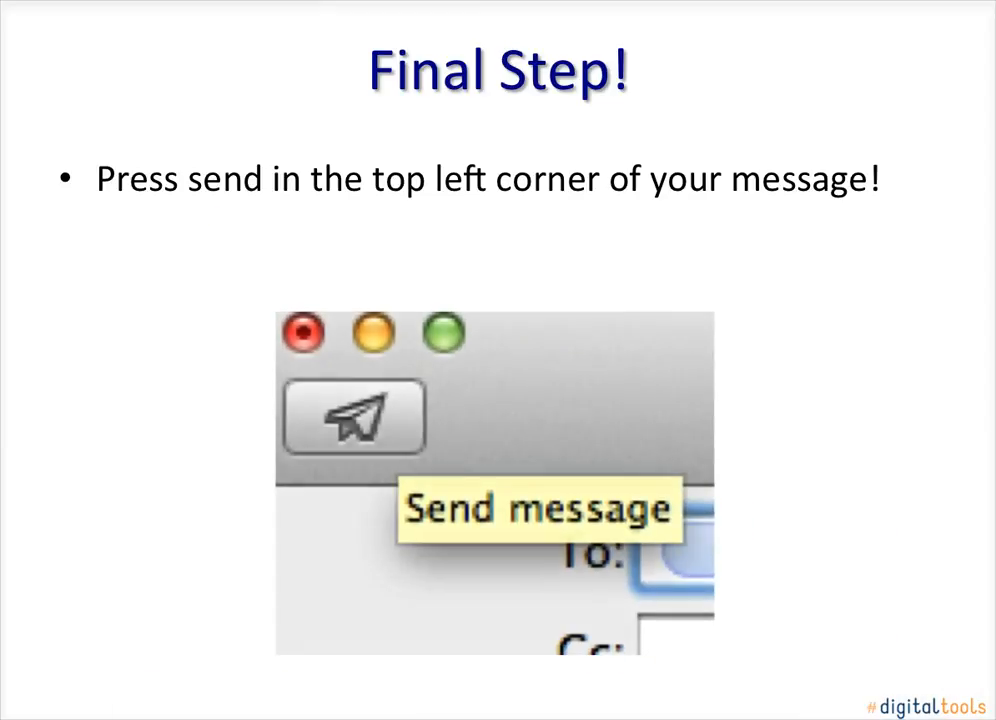
Reveal the red outline around the Send message button on the Final Step! slide
left_click(351, 417)
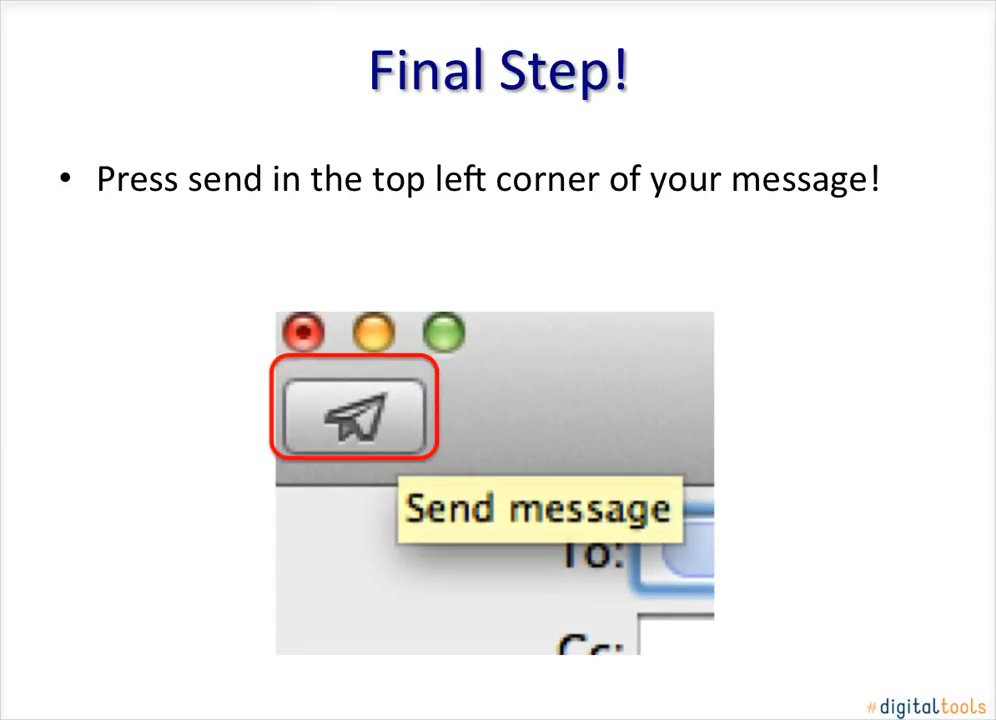